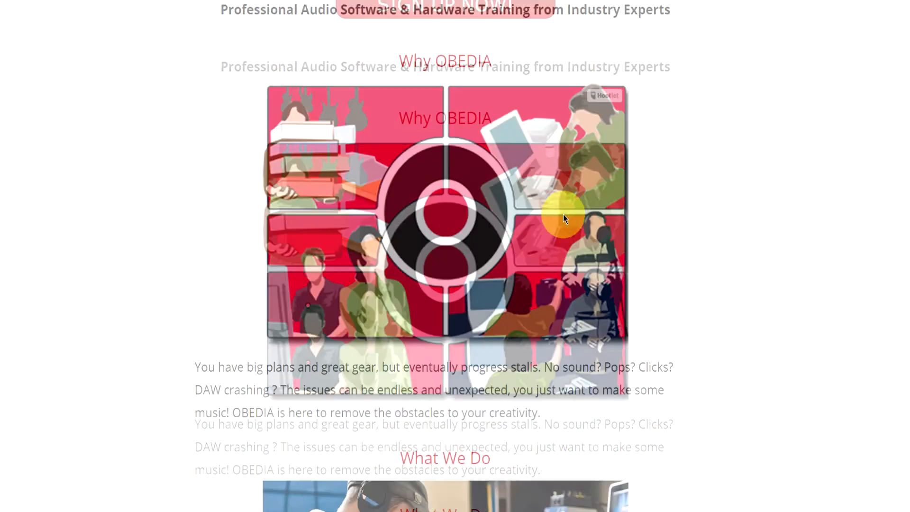
Scroll to the Rates and Services pricing and open the Get Started registration form via SIGN UP NOW!
scroll(down, 3)
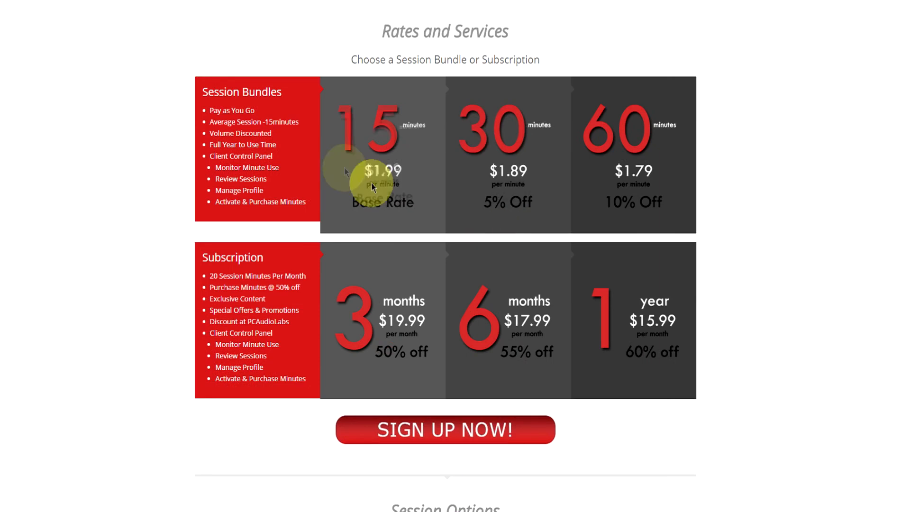
mouse_move(496, 318)
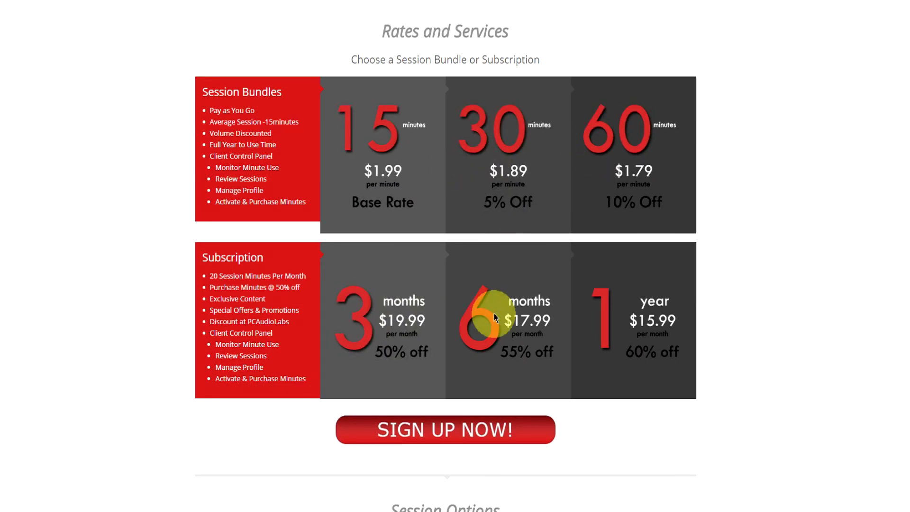
click(445, 429)
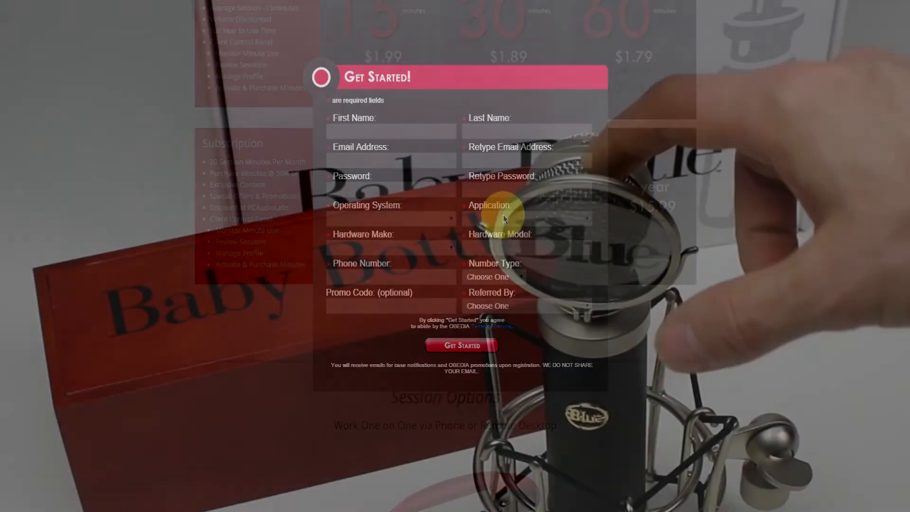